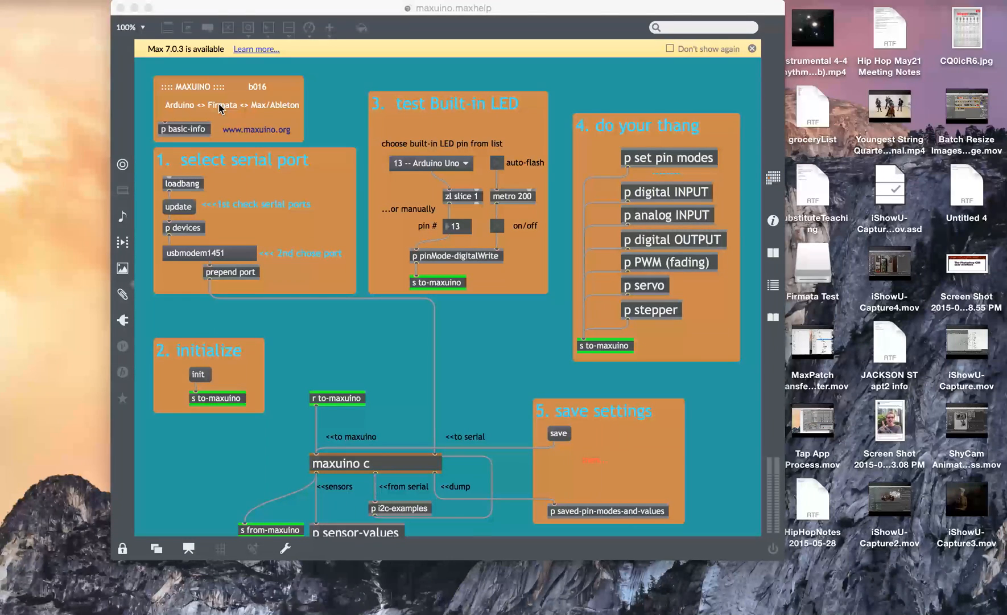
- Slide the maxuino.maxhelp window toward the left of the screen
drag(452, 8, 397, 21)
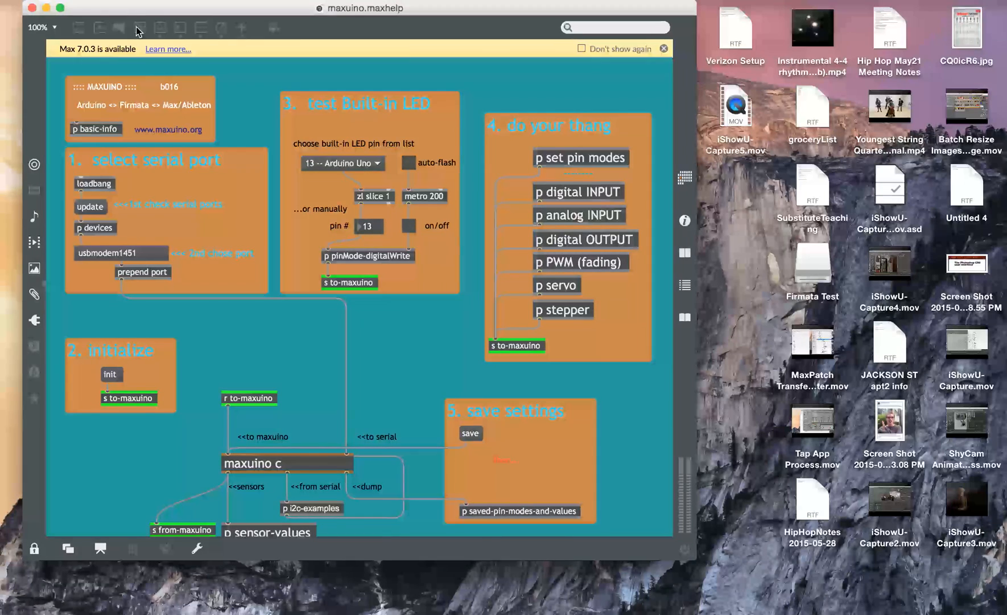
mouse_move(165, 588)
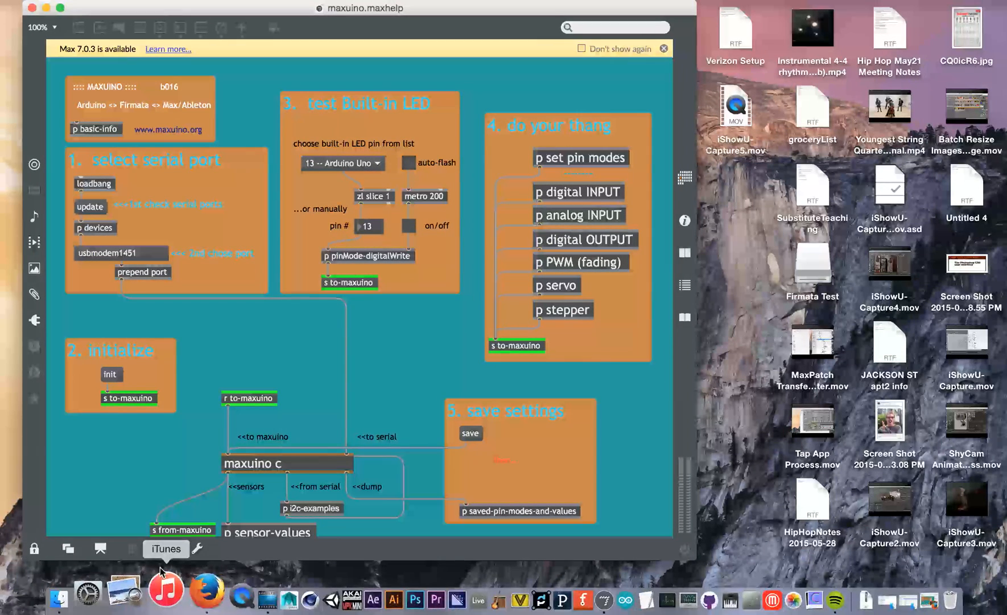
mouse_move(100, 587)
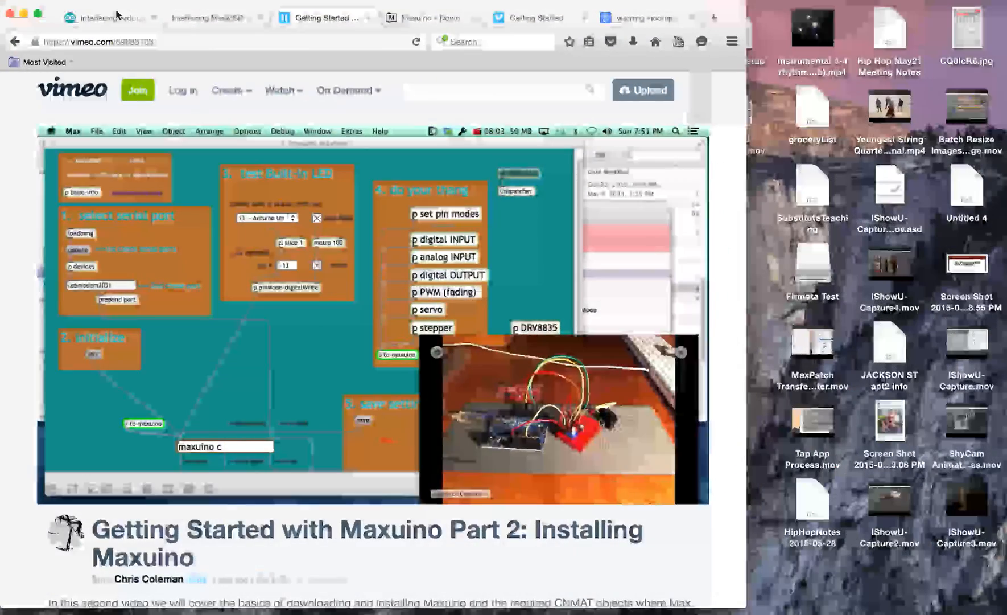
- Leave Firefox for Finder's Projects > Maxuino folder listing its version folders
click(215, 17)
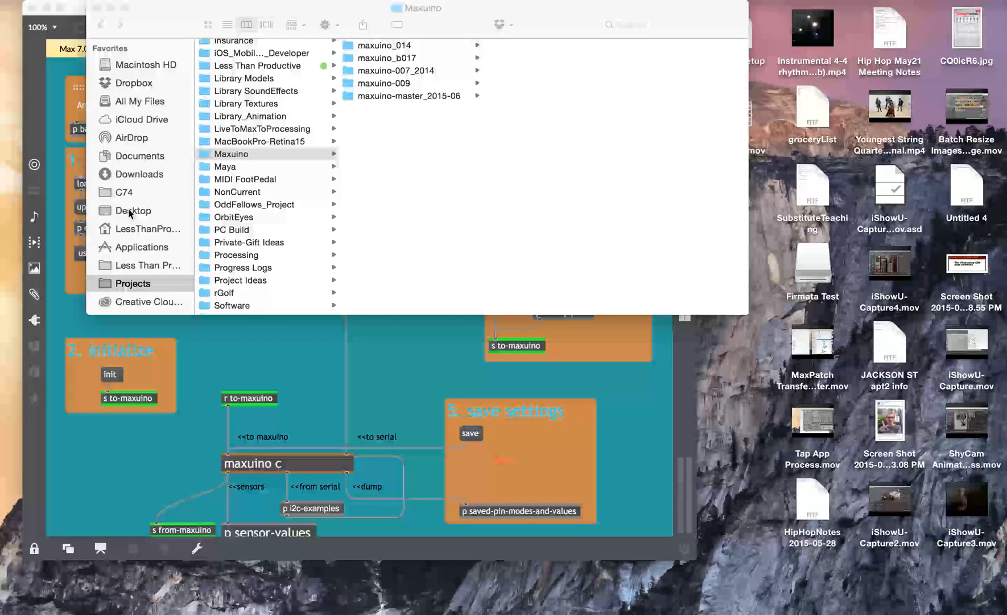
- Browse Documents > Max 7 in Finder and select CNMAT_Externals
click(230, 154)
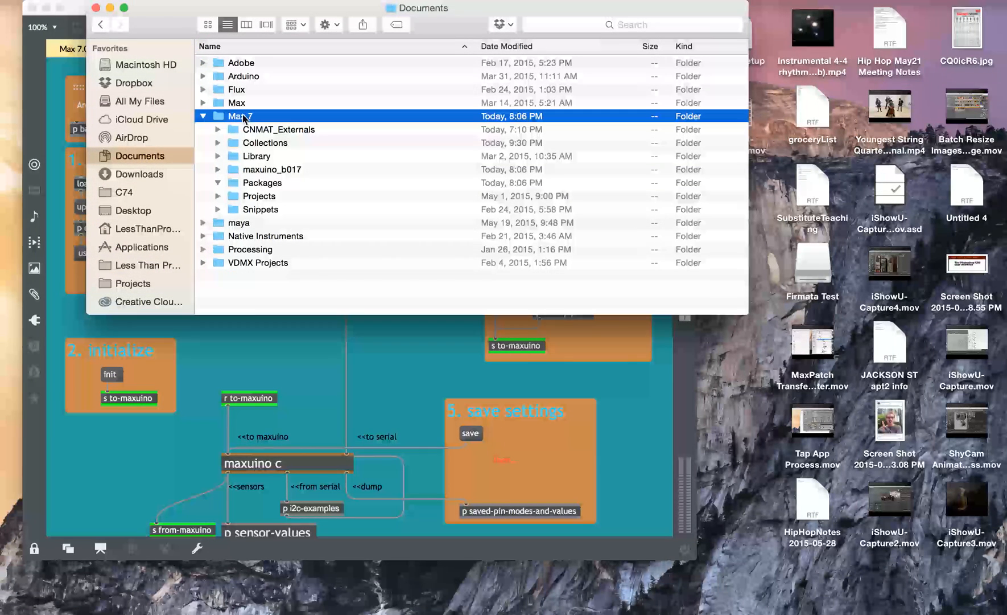
mouse_move(270, 174)
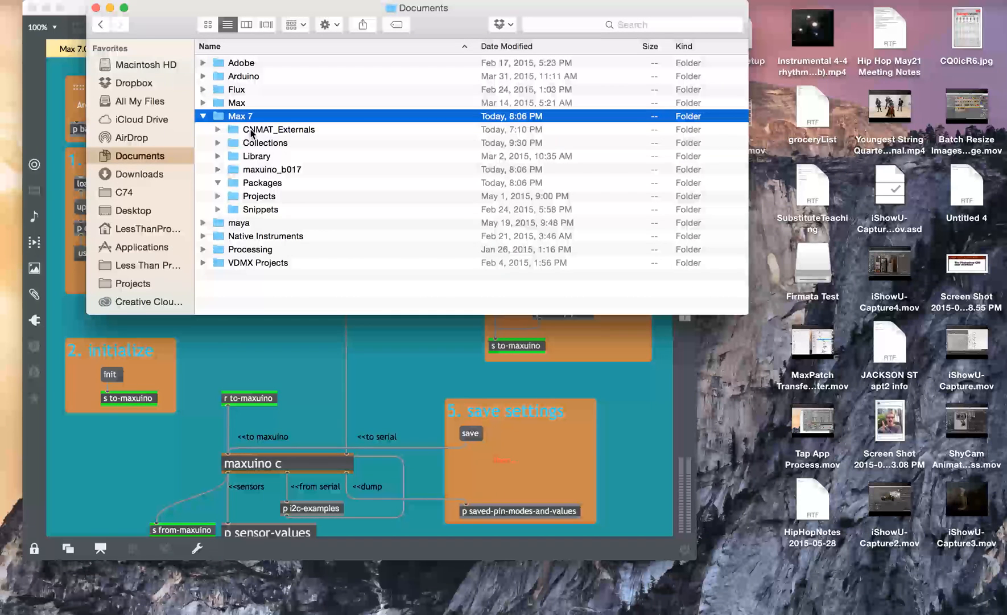
click(279, 129)
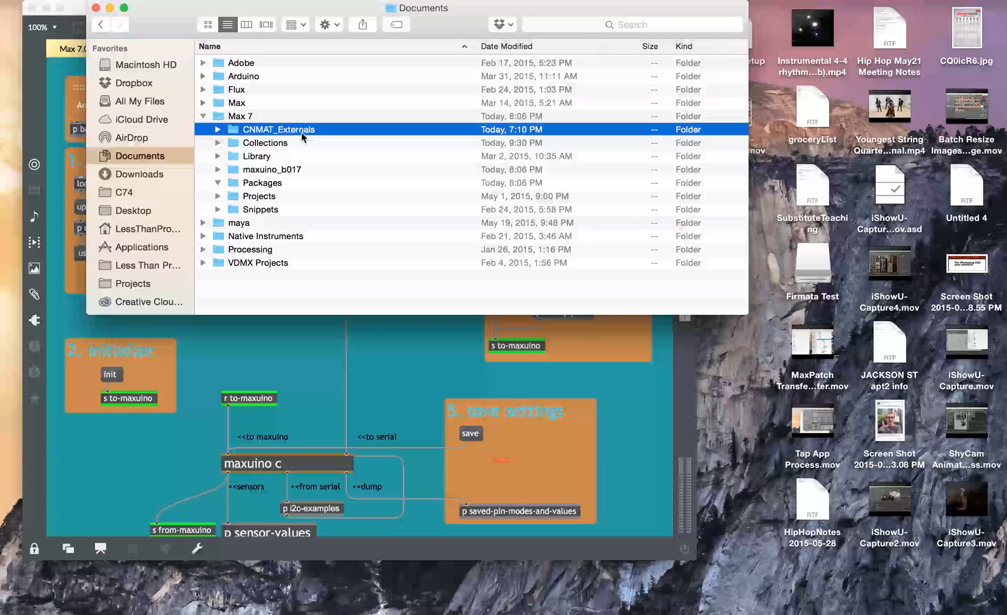
mouse_move(292, 134)
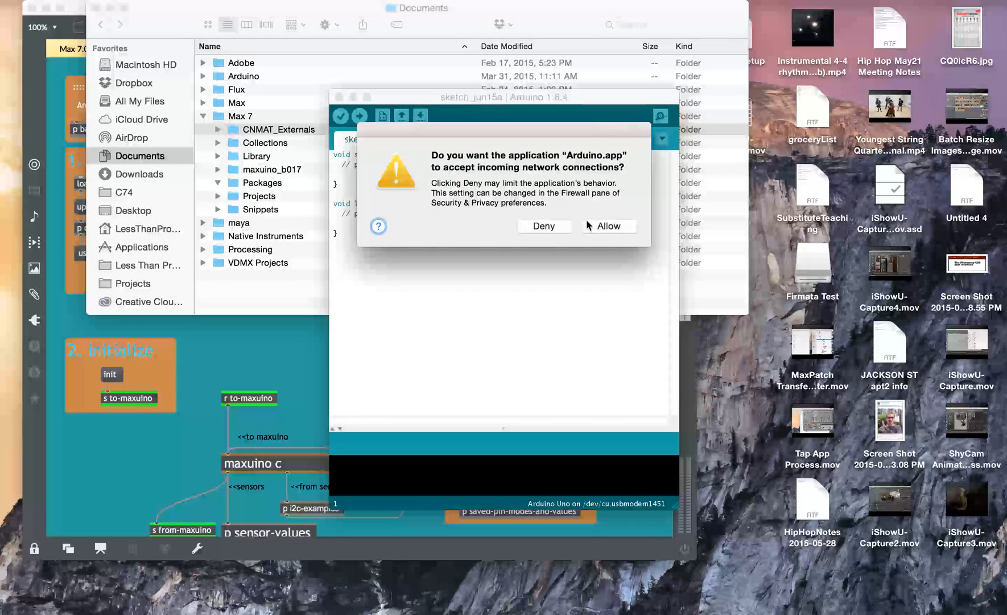
- Allow Arduino incoming network connections, then show the Applications folder in Finder
click(607, 225)
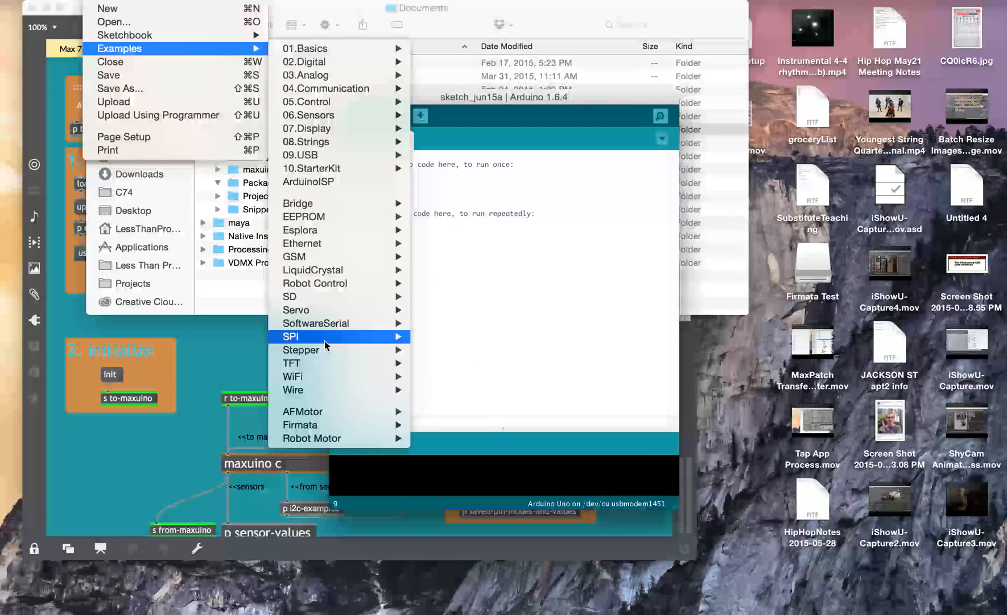
mouse_move(300, 425)
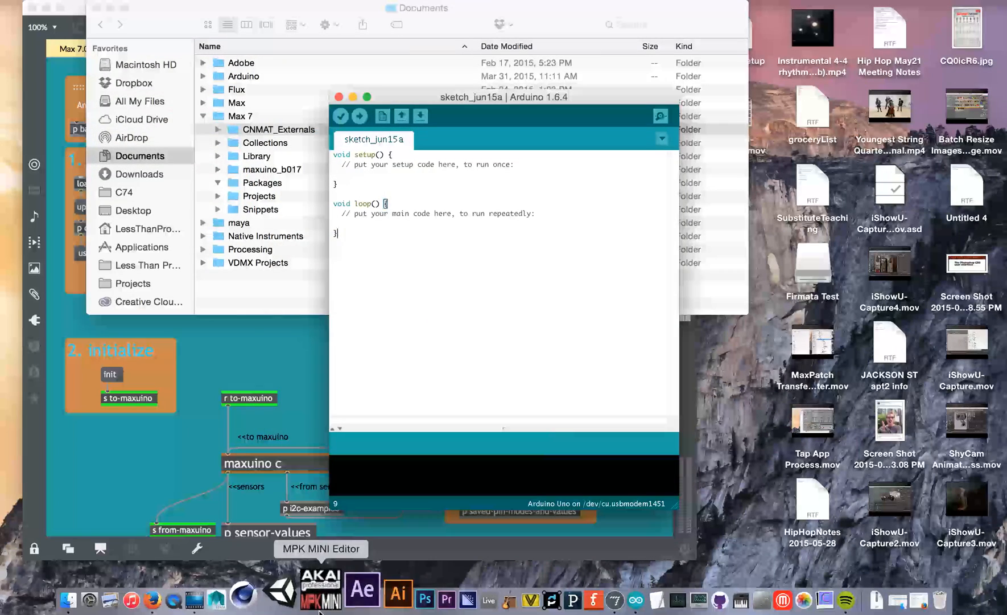
mouse_move(263, 588)
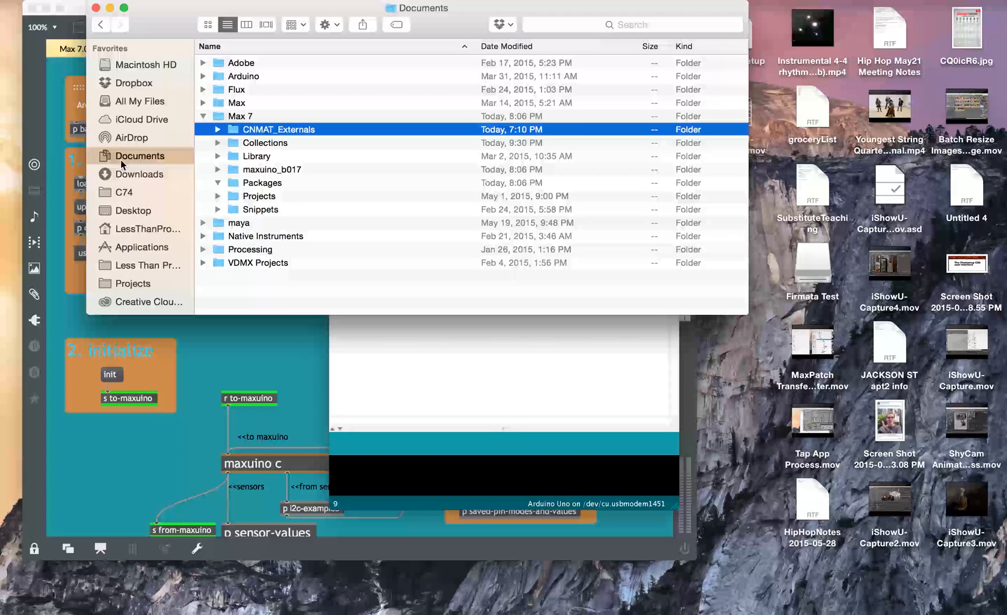
click(139, 246)
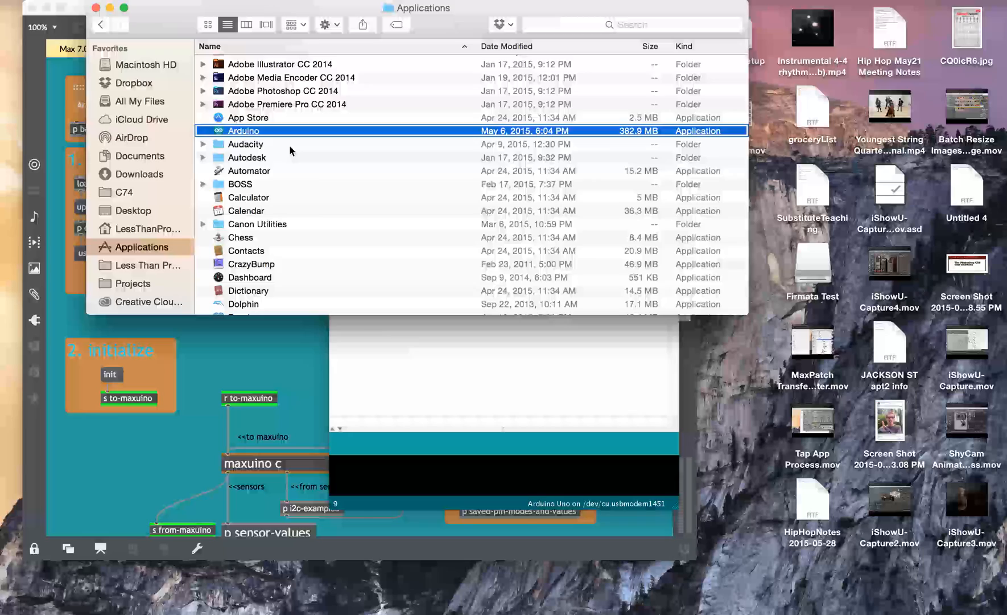
- Open the Arduino app's package contents and select the Firmata library folder
double_click(243, 131)
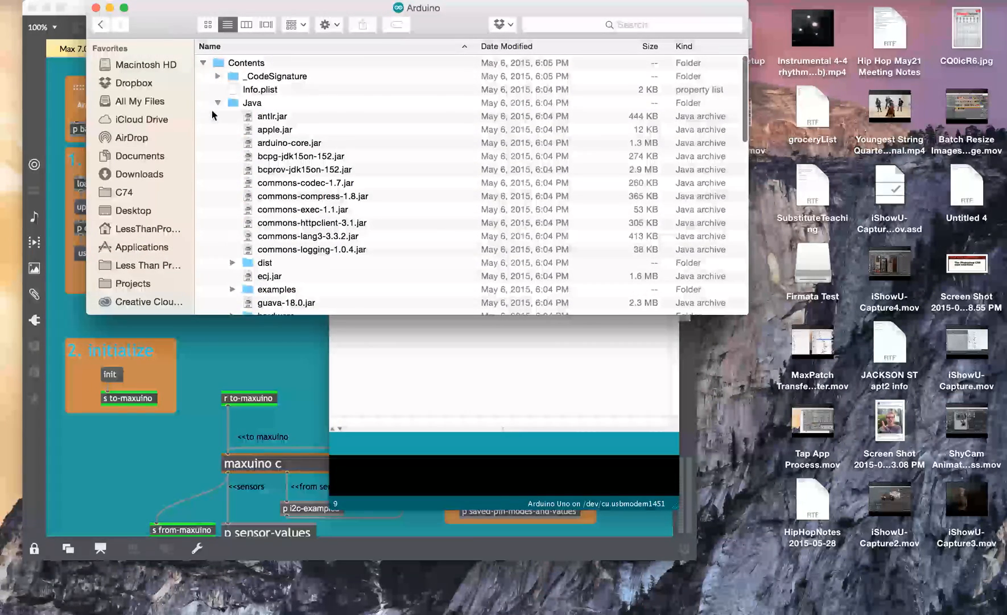
scroll(down, 3)
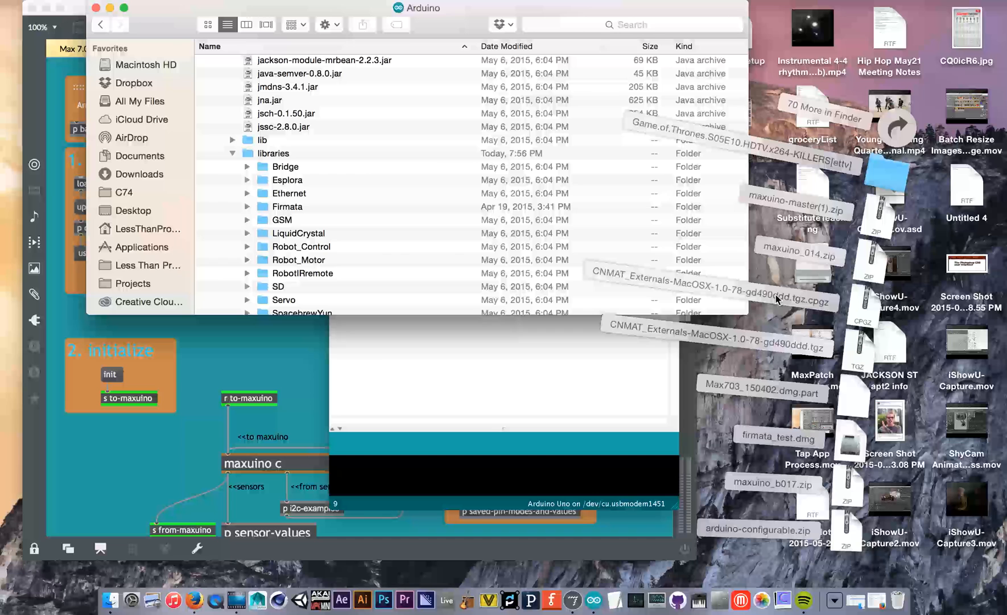
mouse_move(835, 401)
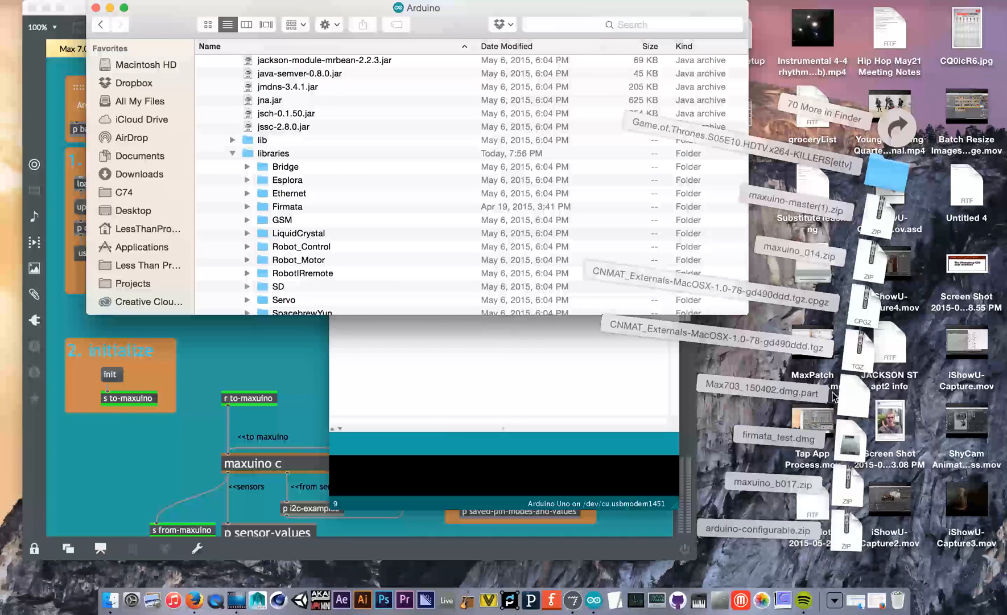
mouse_move(684, 344)
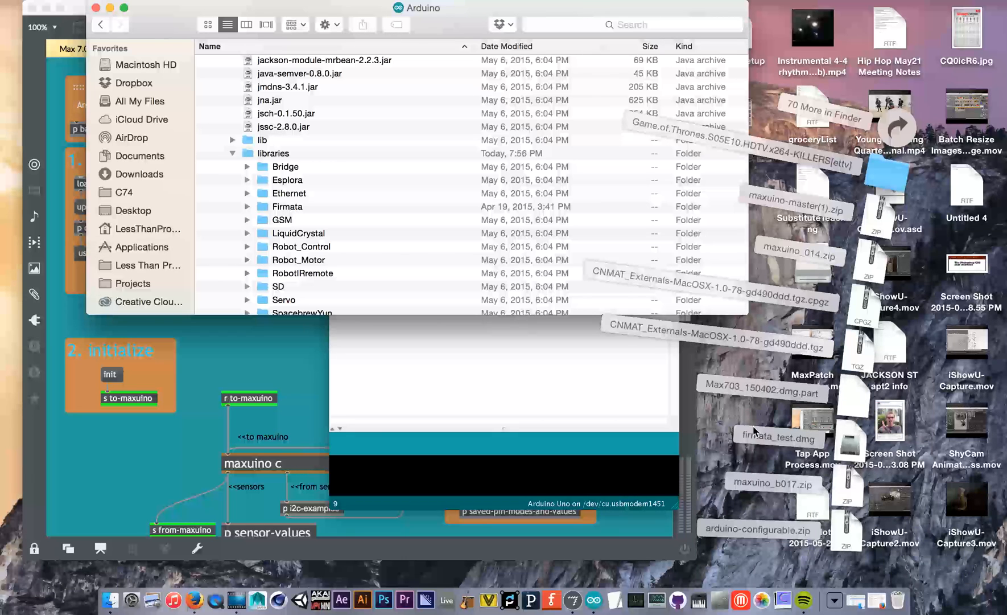
mouse_move(781, 491)
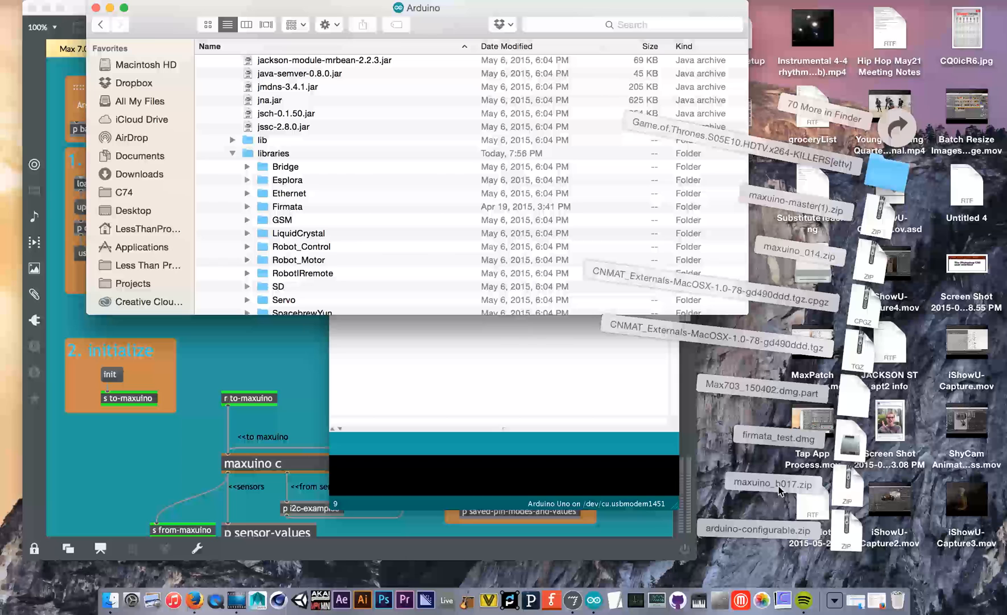
mouse_move(755, 539)
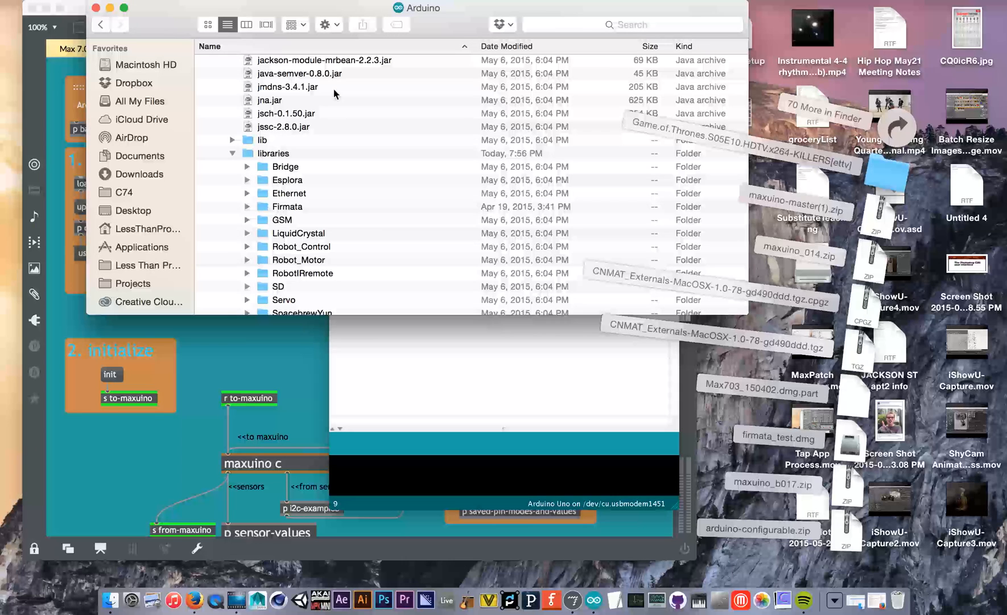
mouse_move(287, 216)
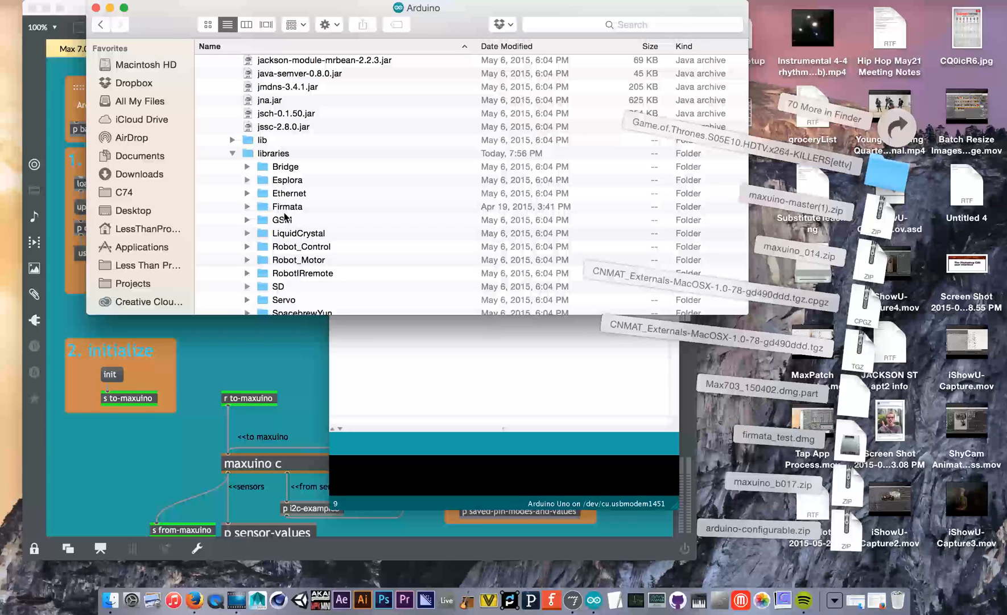
click(288, 206)
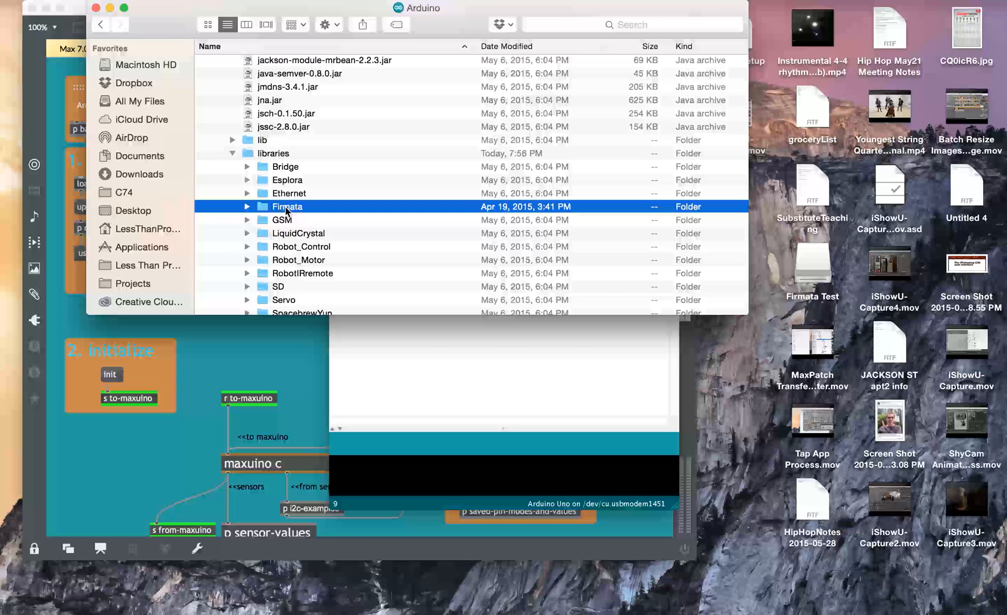
mouse_move(309, 211)
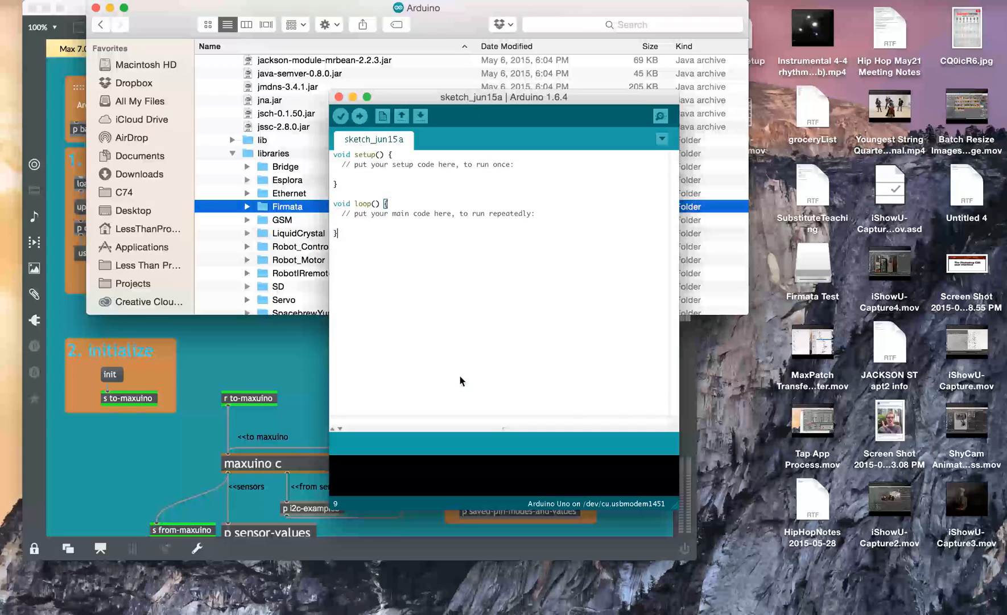
- Close the blank sketch_jun15a Arduino window and show Max's File Browser
click(96, 7)
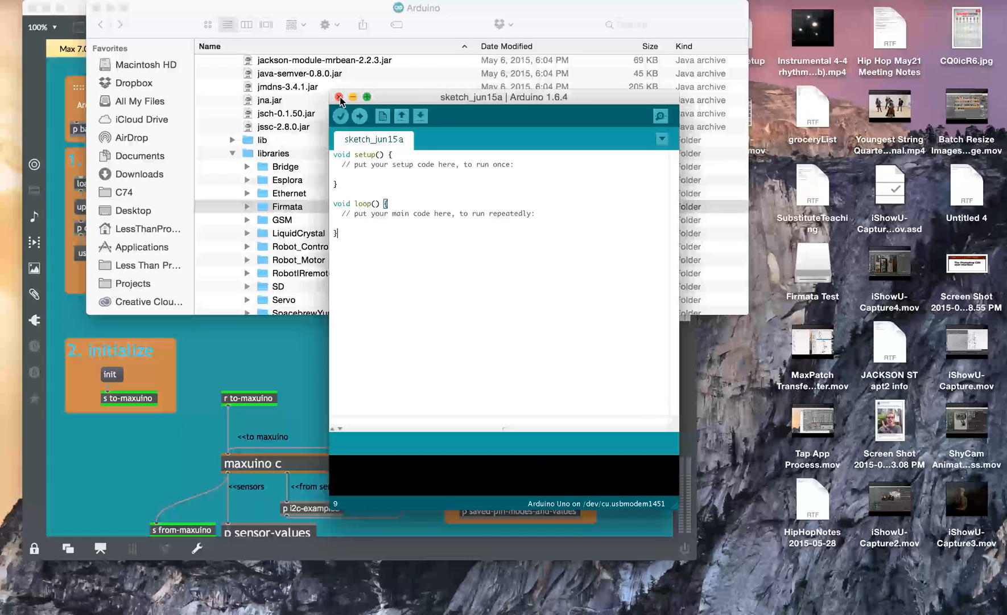
click(340, 96)
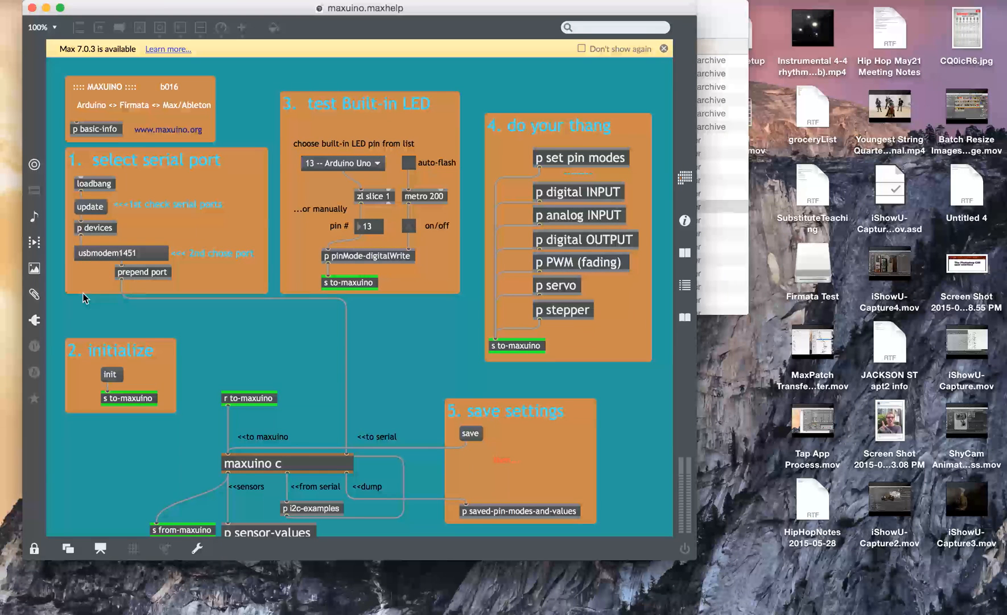
mouse_move(96, 308)
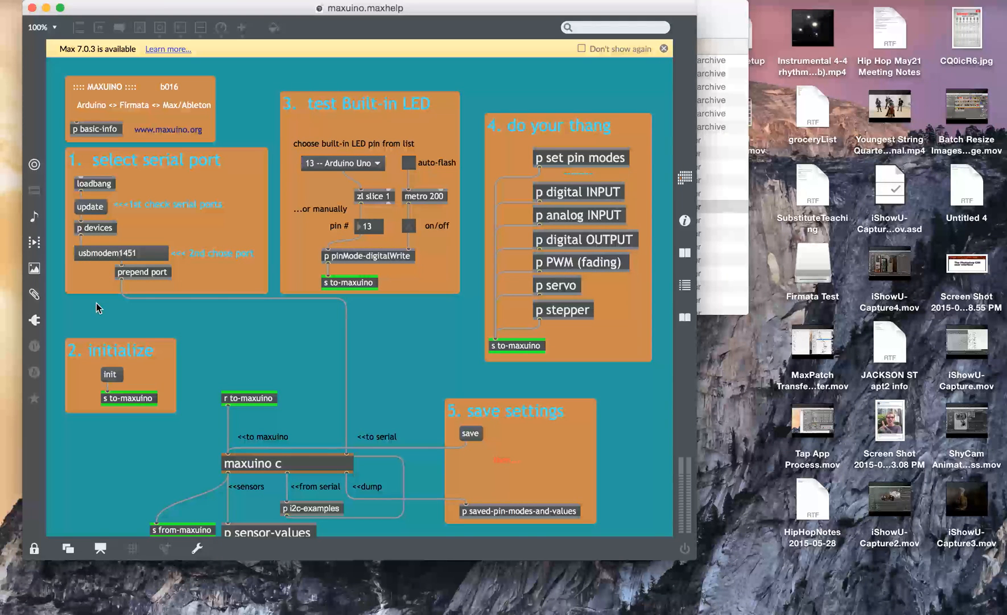
mouse_move(34, 165)
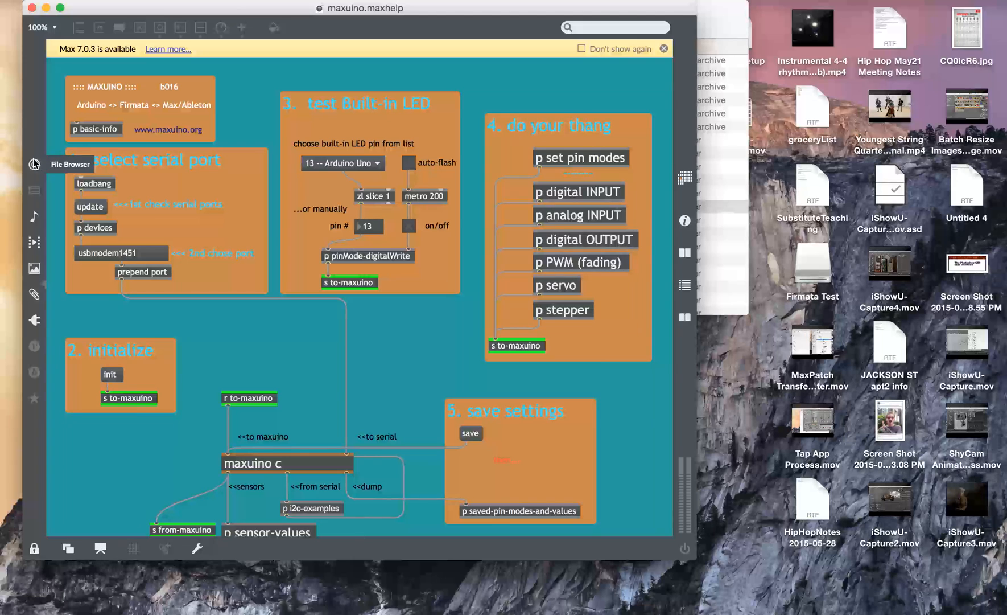
click(34, 164)
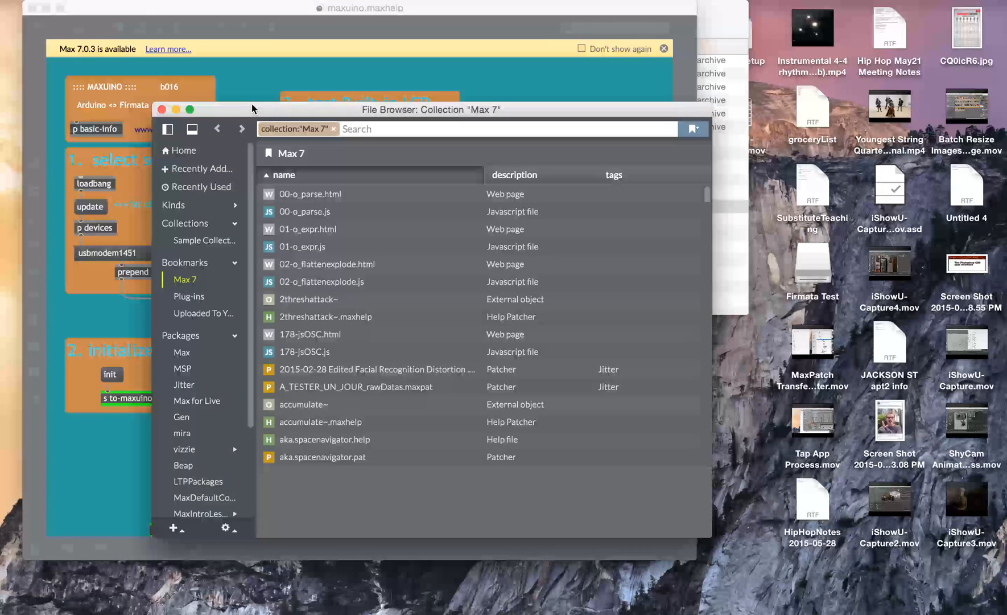
- Add Documents/Max 7 to Max's search path and close the File Browser
drag(431, 109, 380, 91)
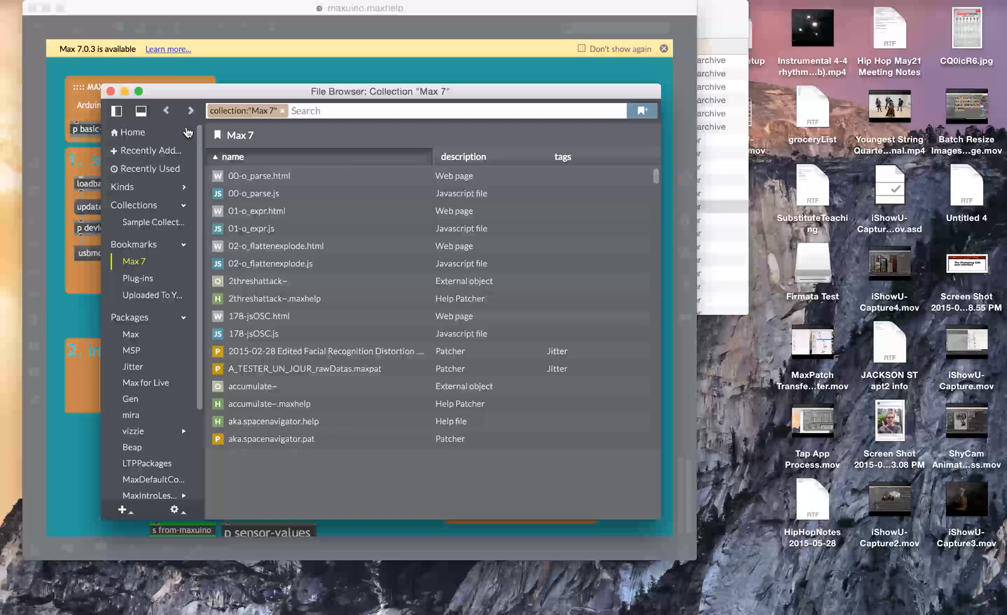
mouse_move(132, 496)
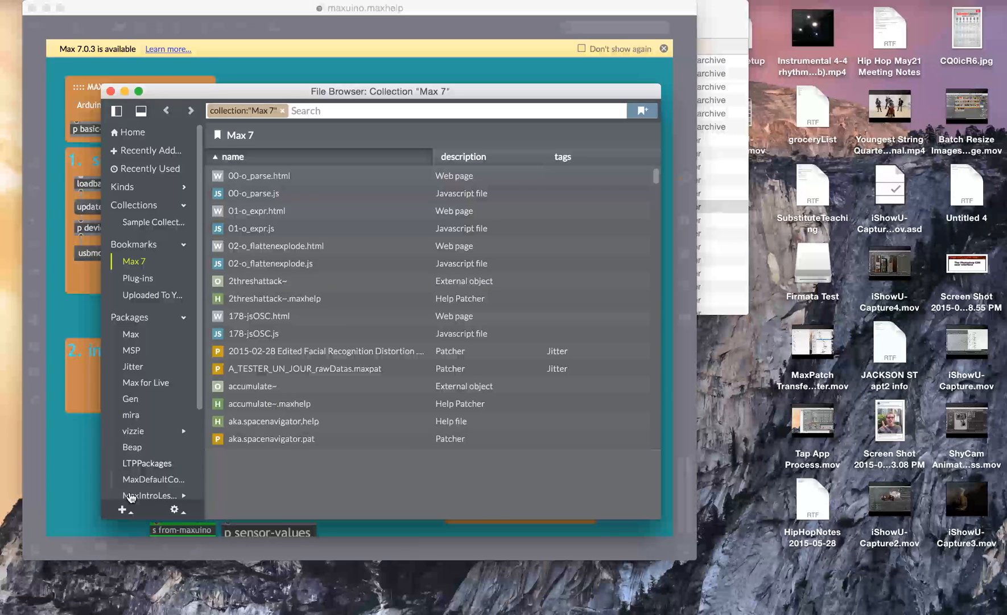
mouse_move(111, 397)
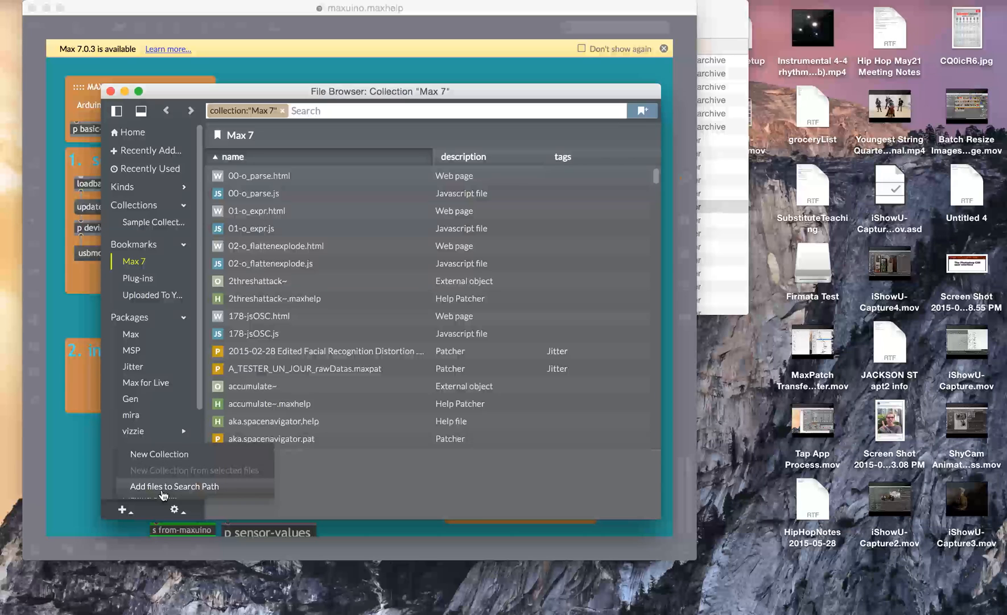
click(174, 486)
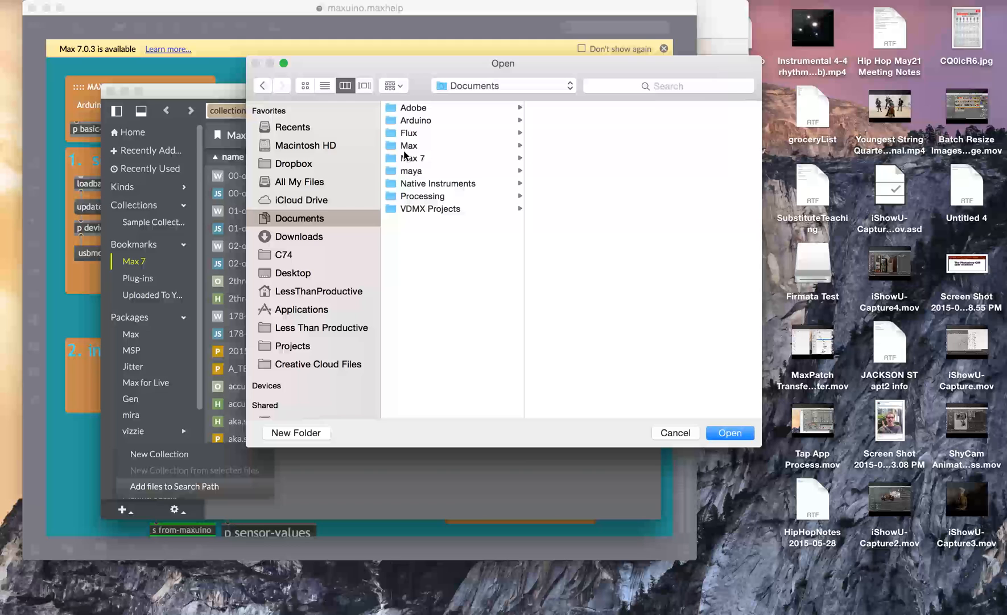
click(414, 159)
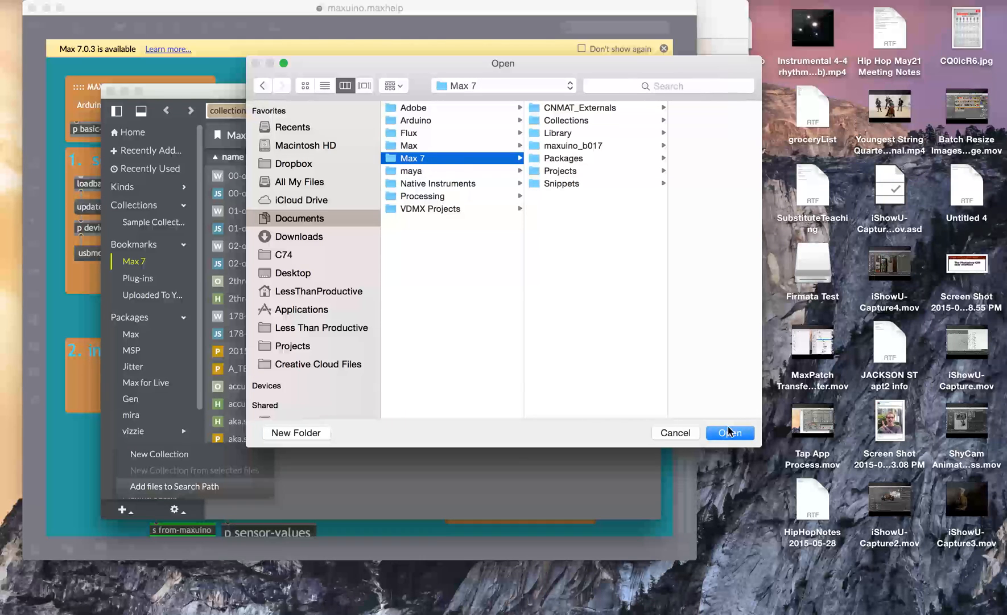
click(730, 432)
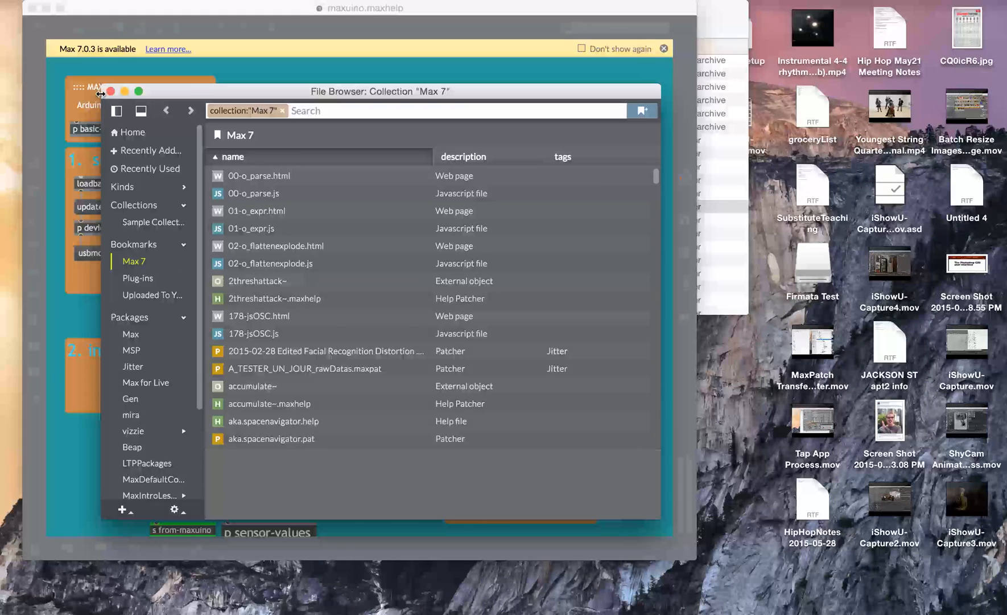
click(110, 92)
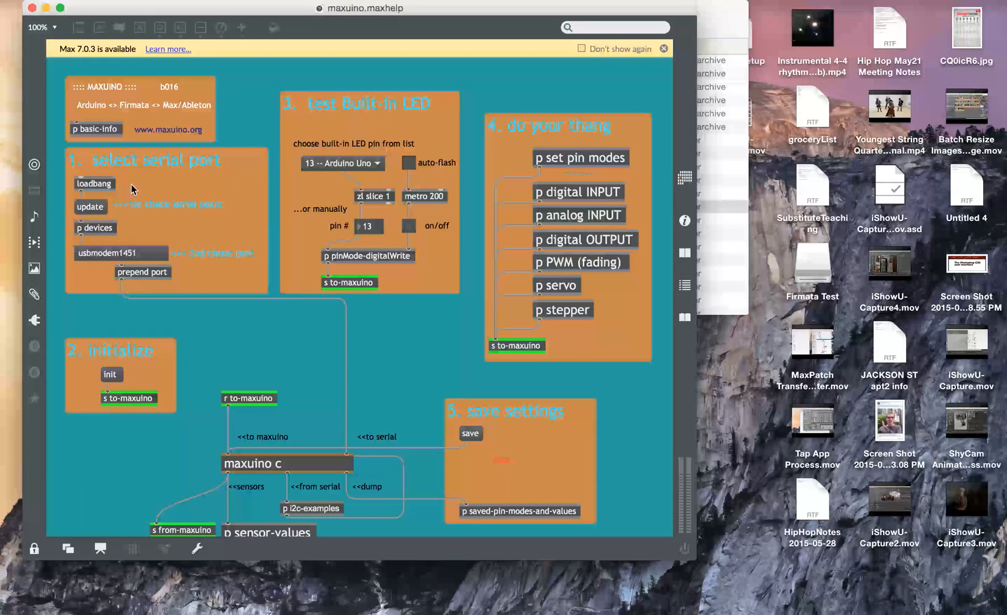
- Switch on the auto-flash toggle in section 3, 'test Built-in LED'
click(91, 206)
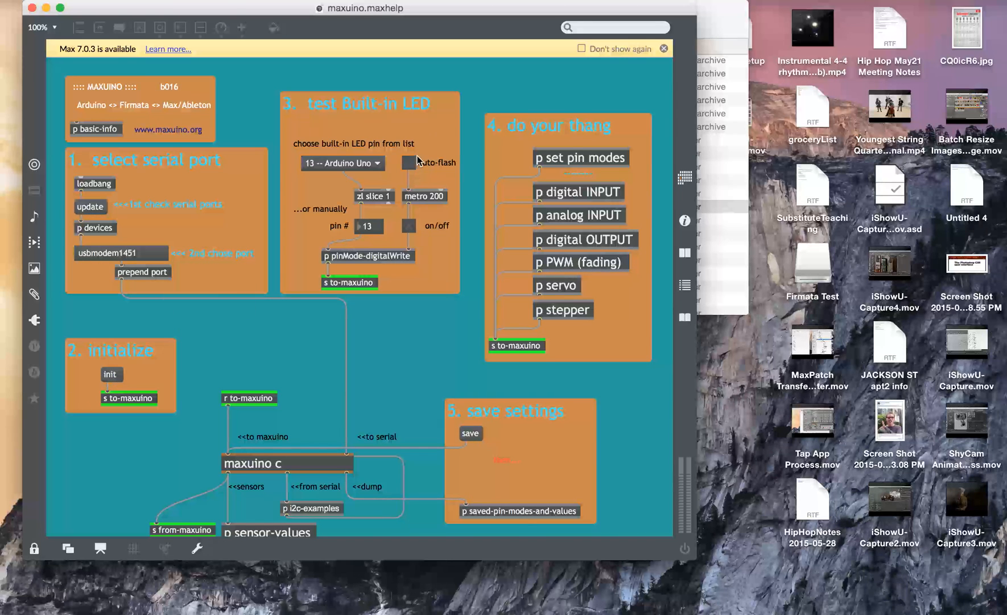
click(408, 163)
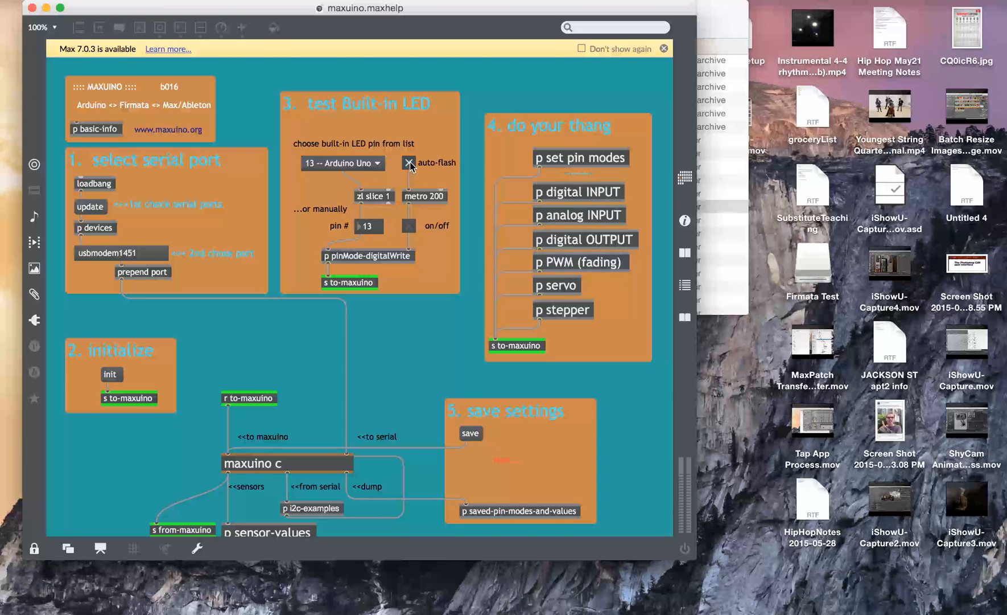